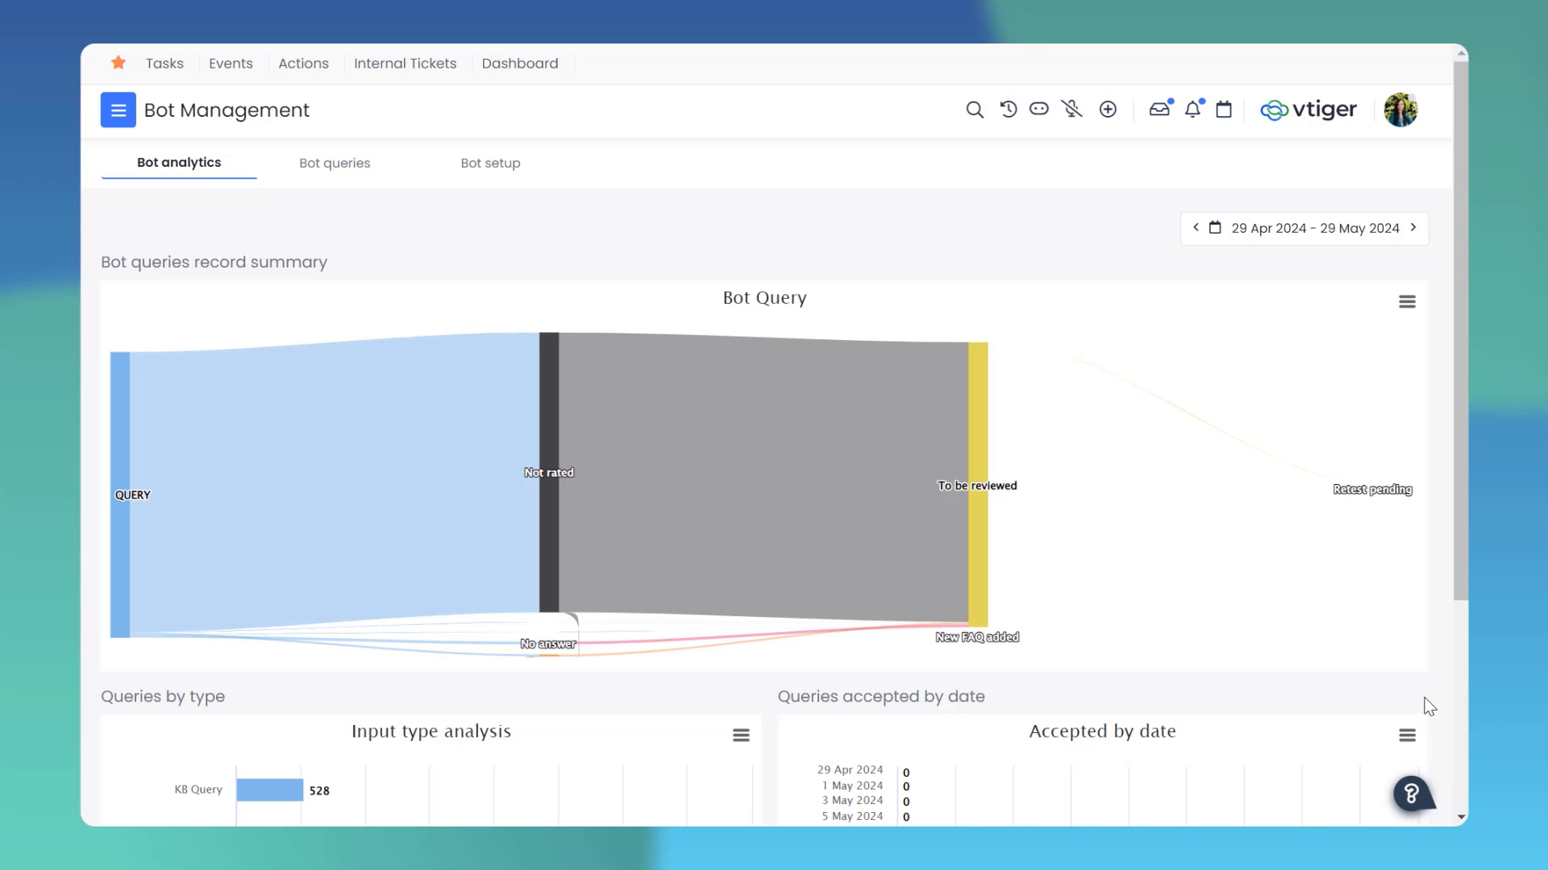
# Show the bot queries review list with the Facebook/Instagram account query's details.
pyautogui.click(335, 163)
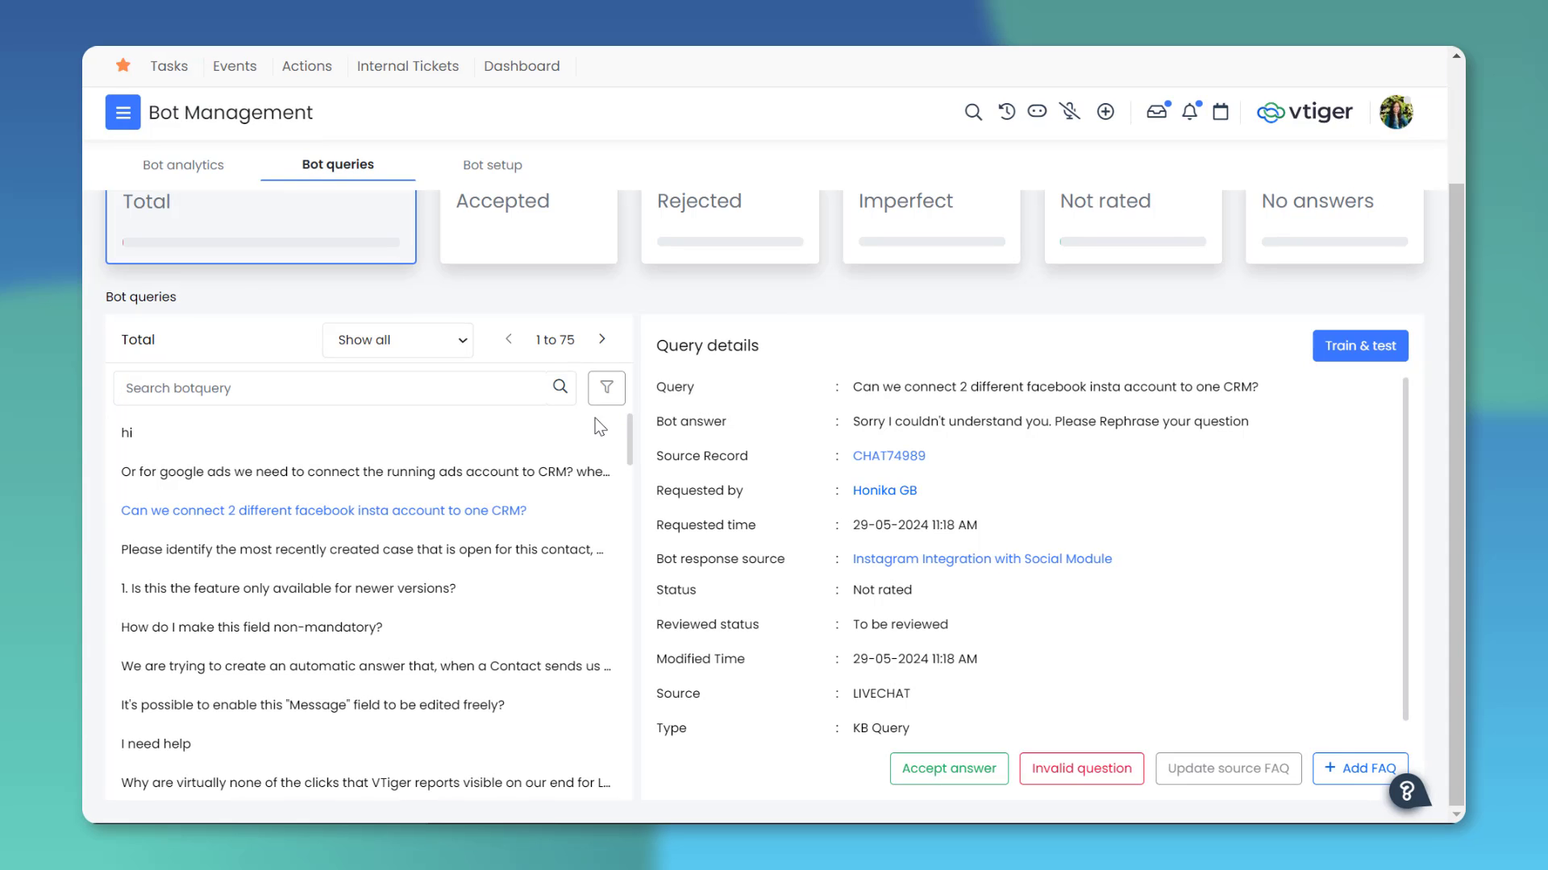
# Bring up the source filter offering LIVECHAT, CASE_REPLY and WEBSENSE for the queries list.
pyautogui.click(606, 386)
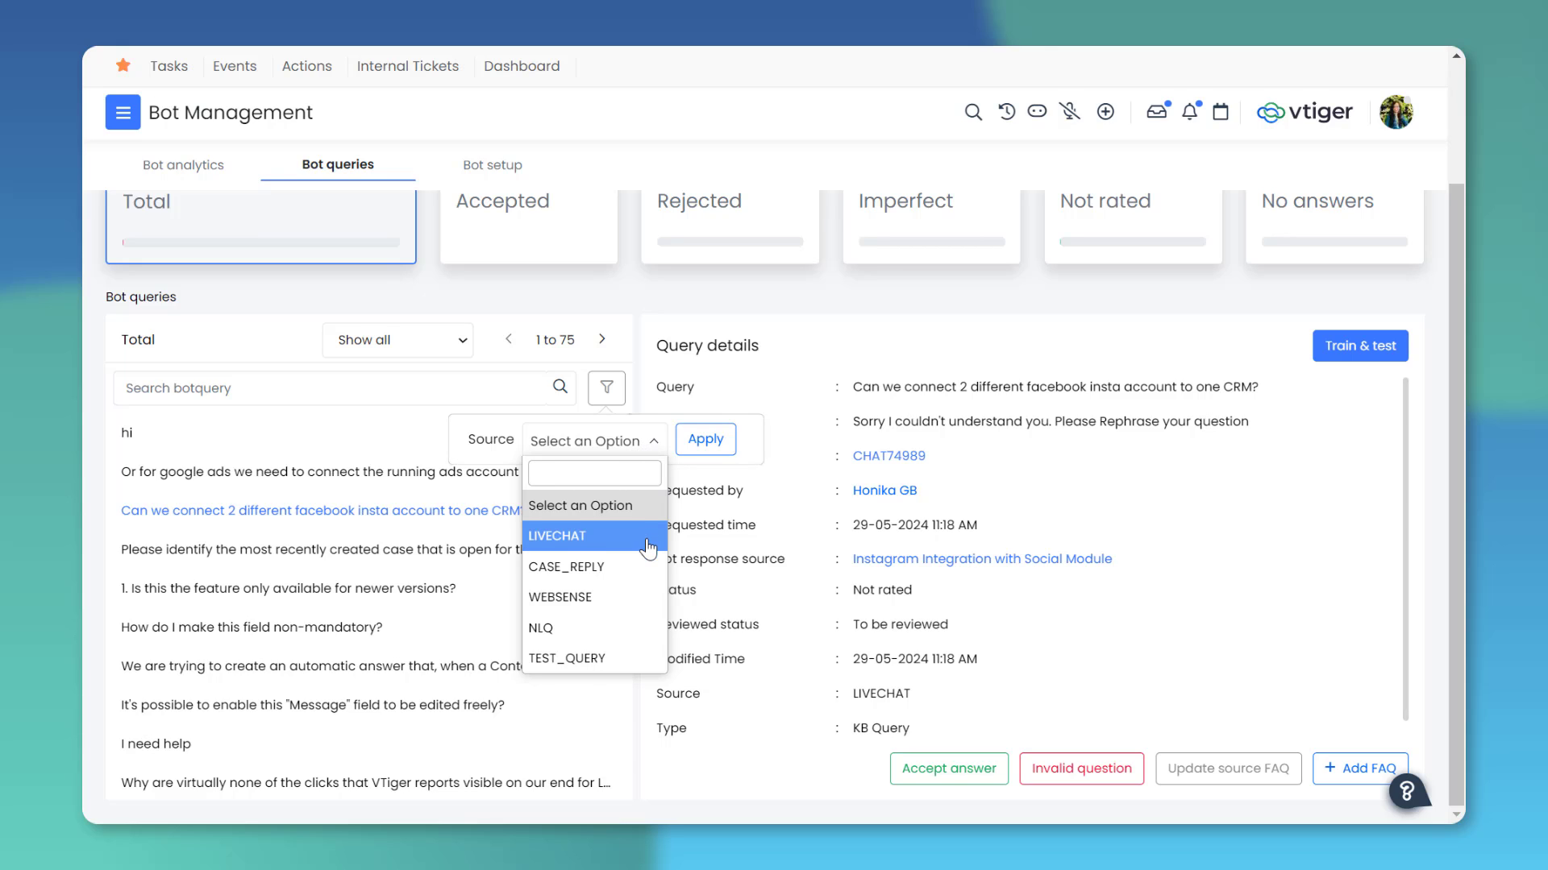
pyautogui.moveTo(651, 583)
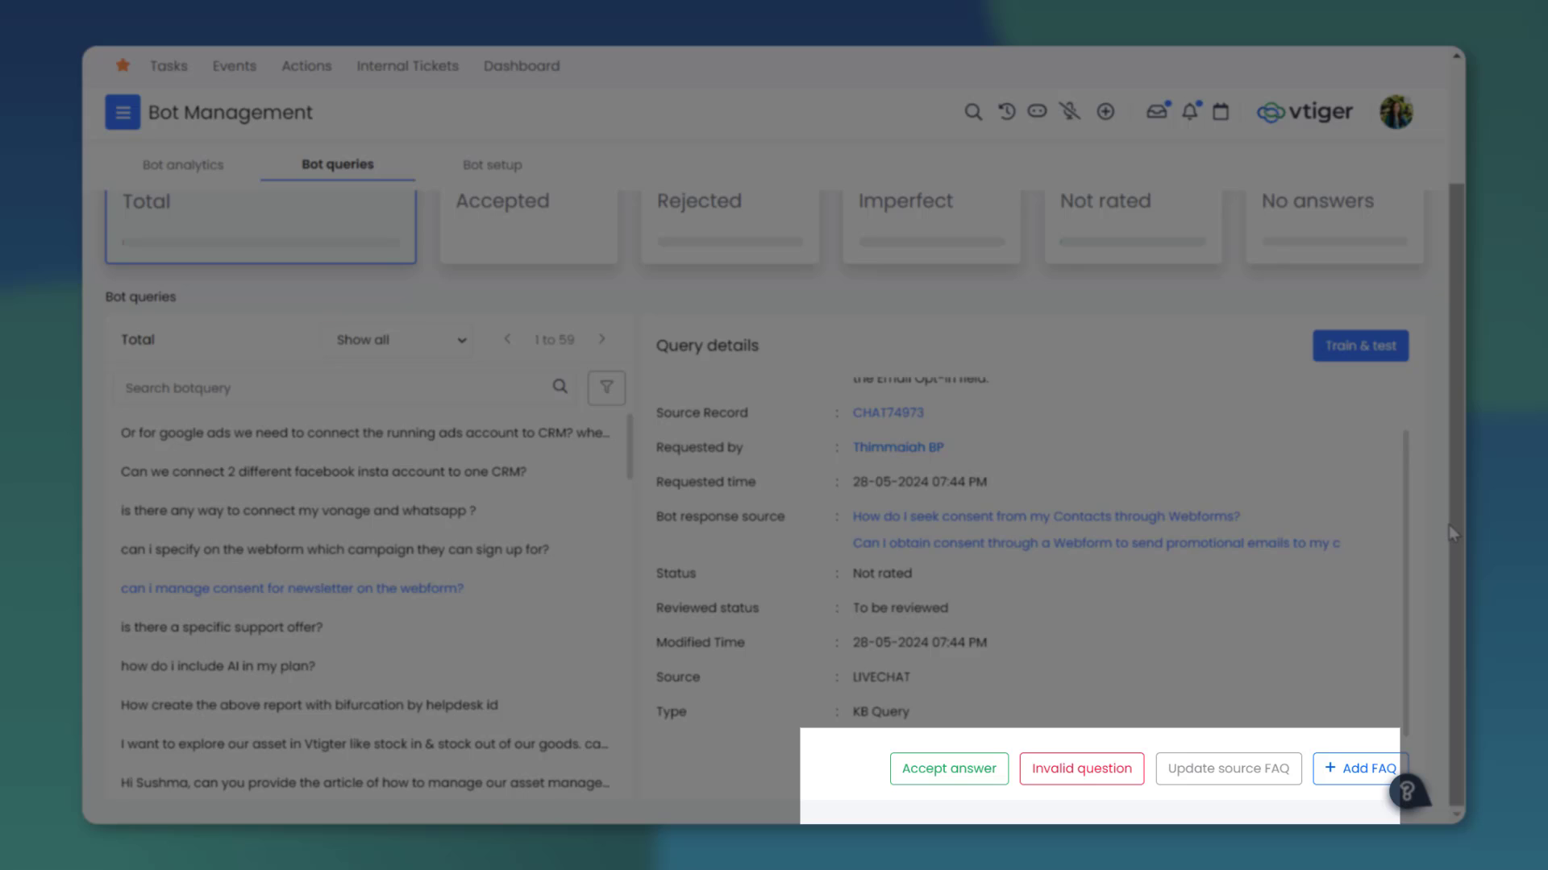
# Review the bot query flow counts in the analytics Sankey diagram.
pyautogui.click(182, 164)
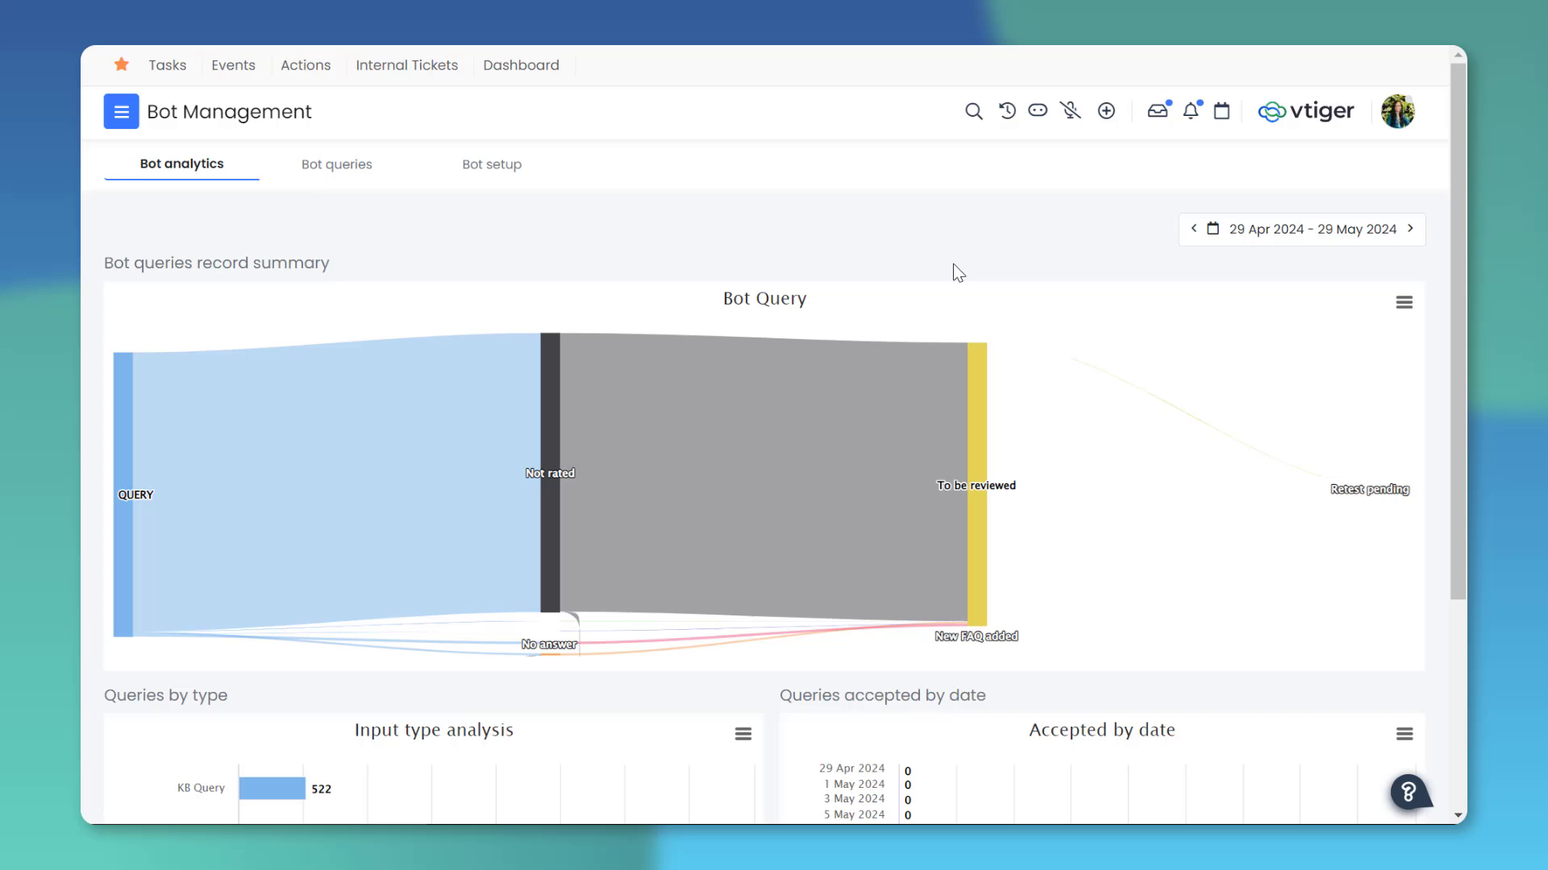
pyautogui.scroll(-3)
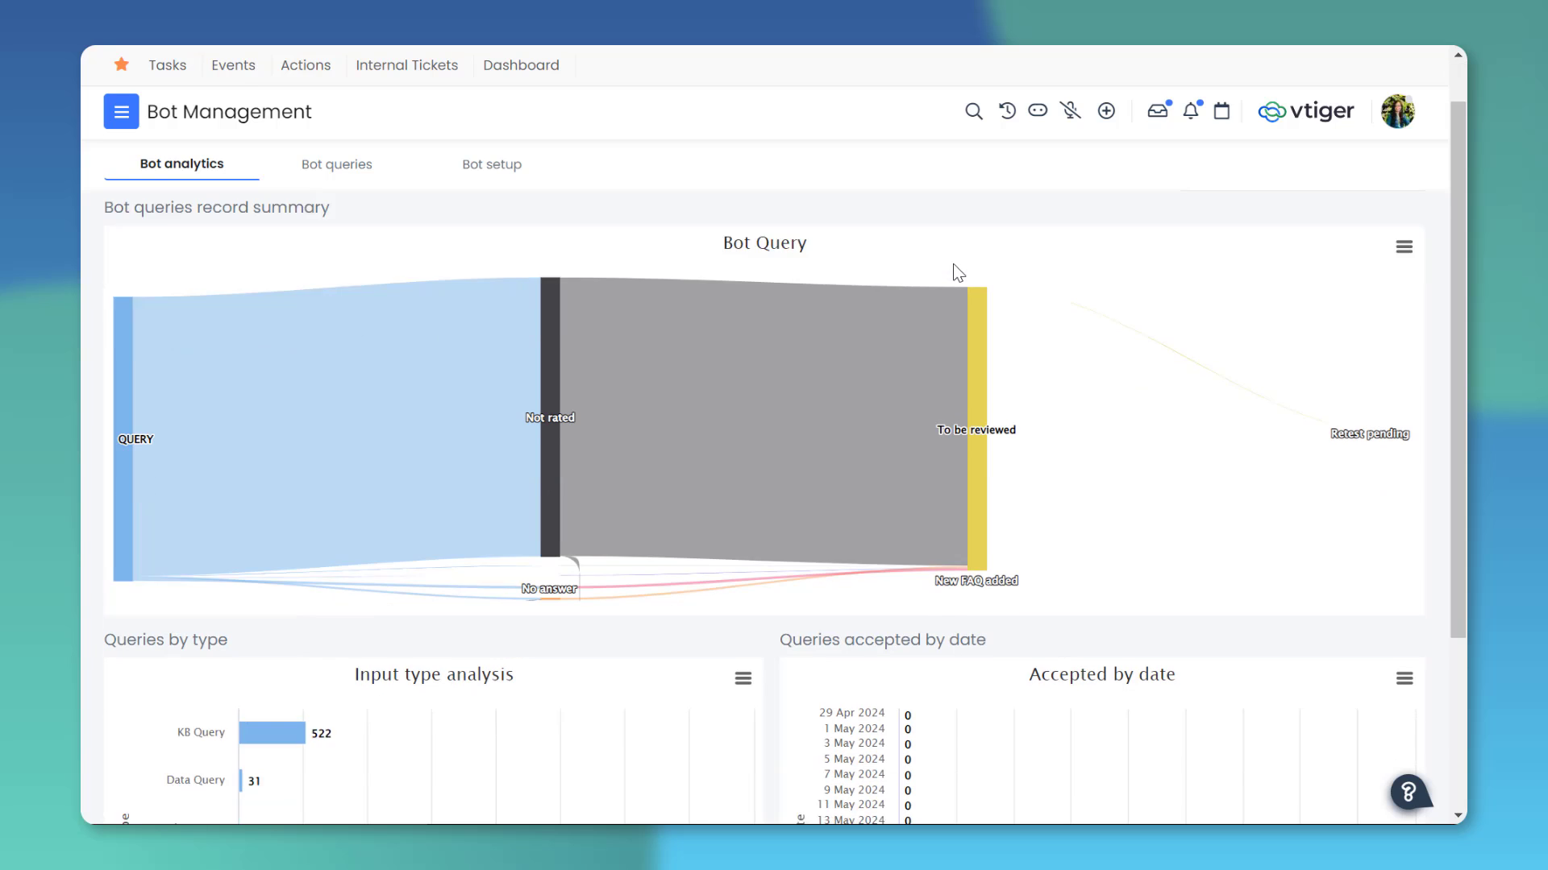
pyautogui.scroll(-3)
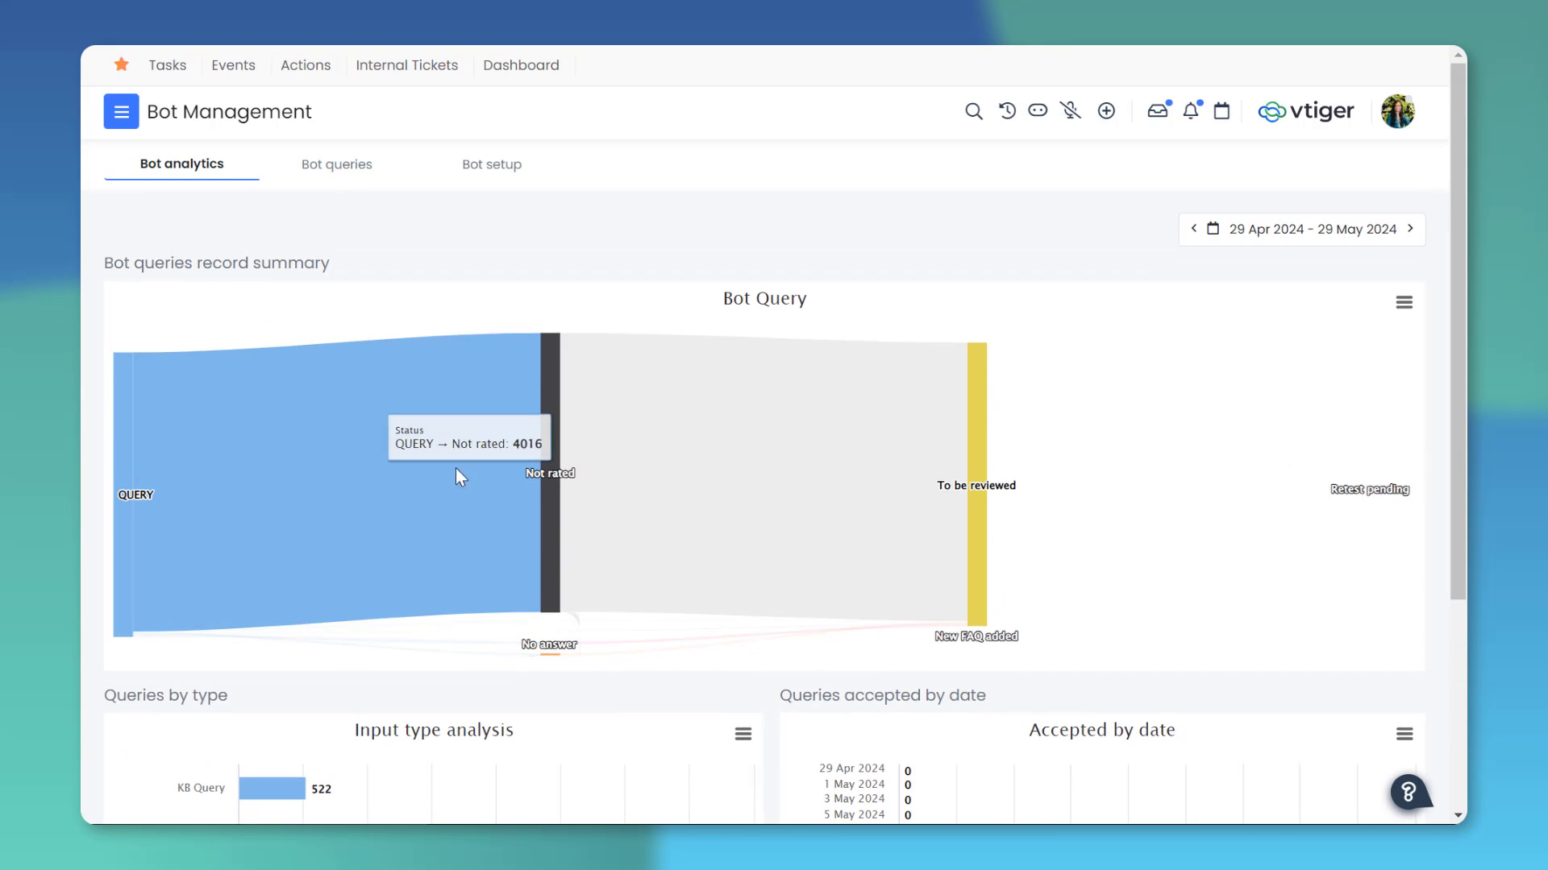
pyautogui.moveTo(535, 445)
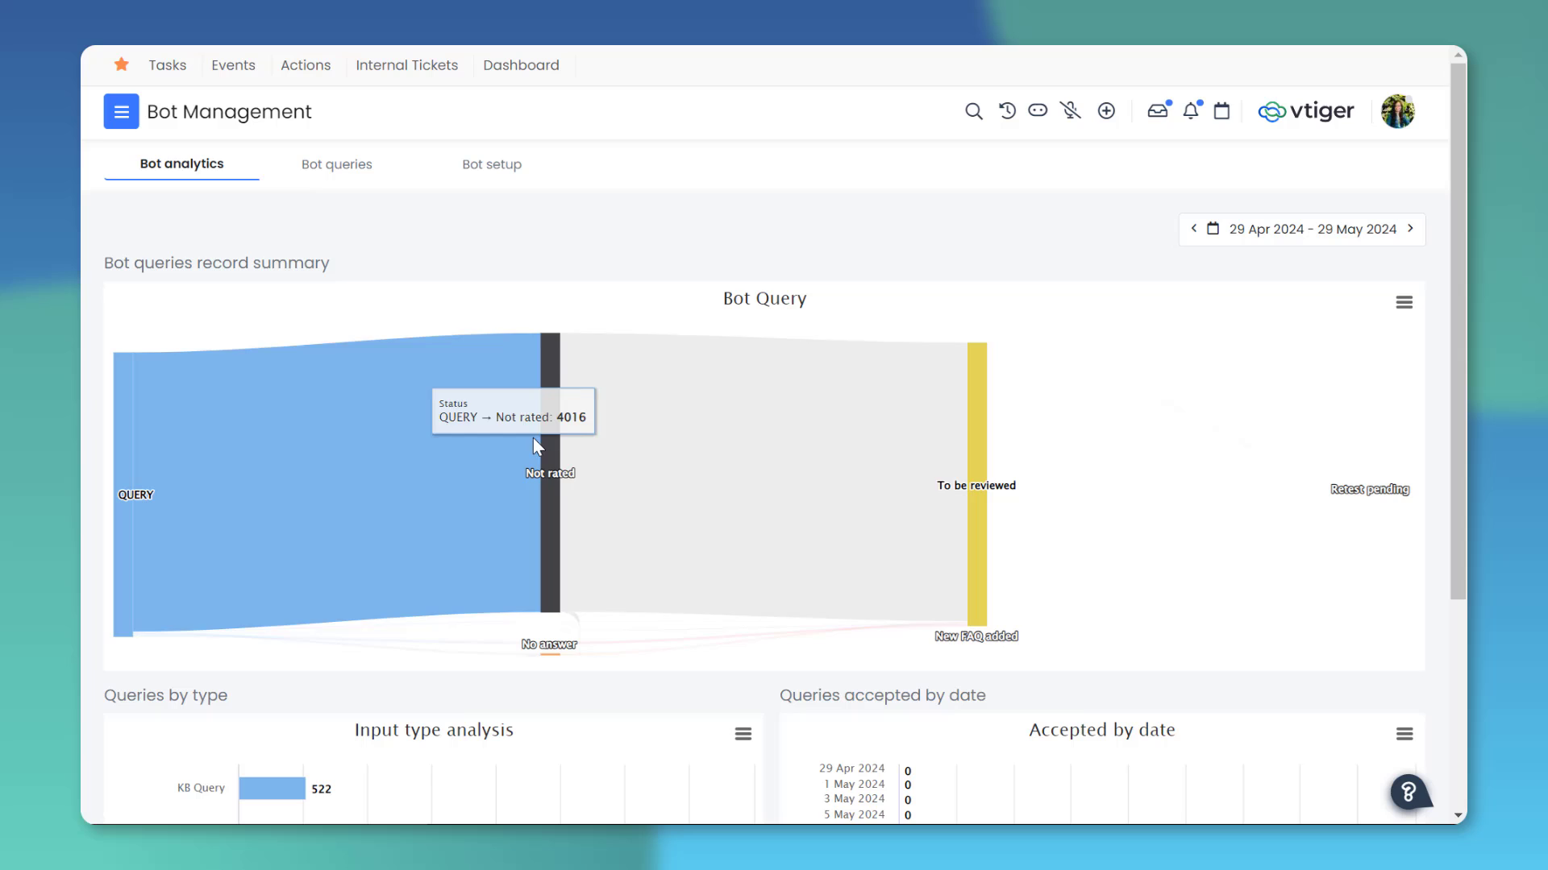
pyautogui.moveTo(853, 435)
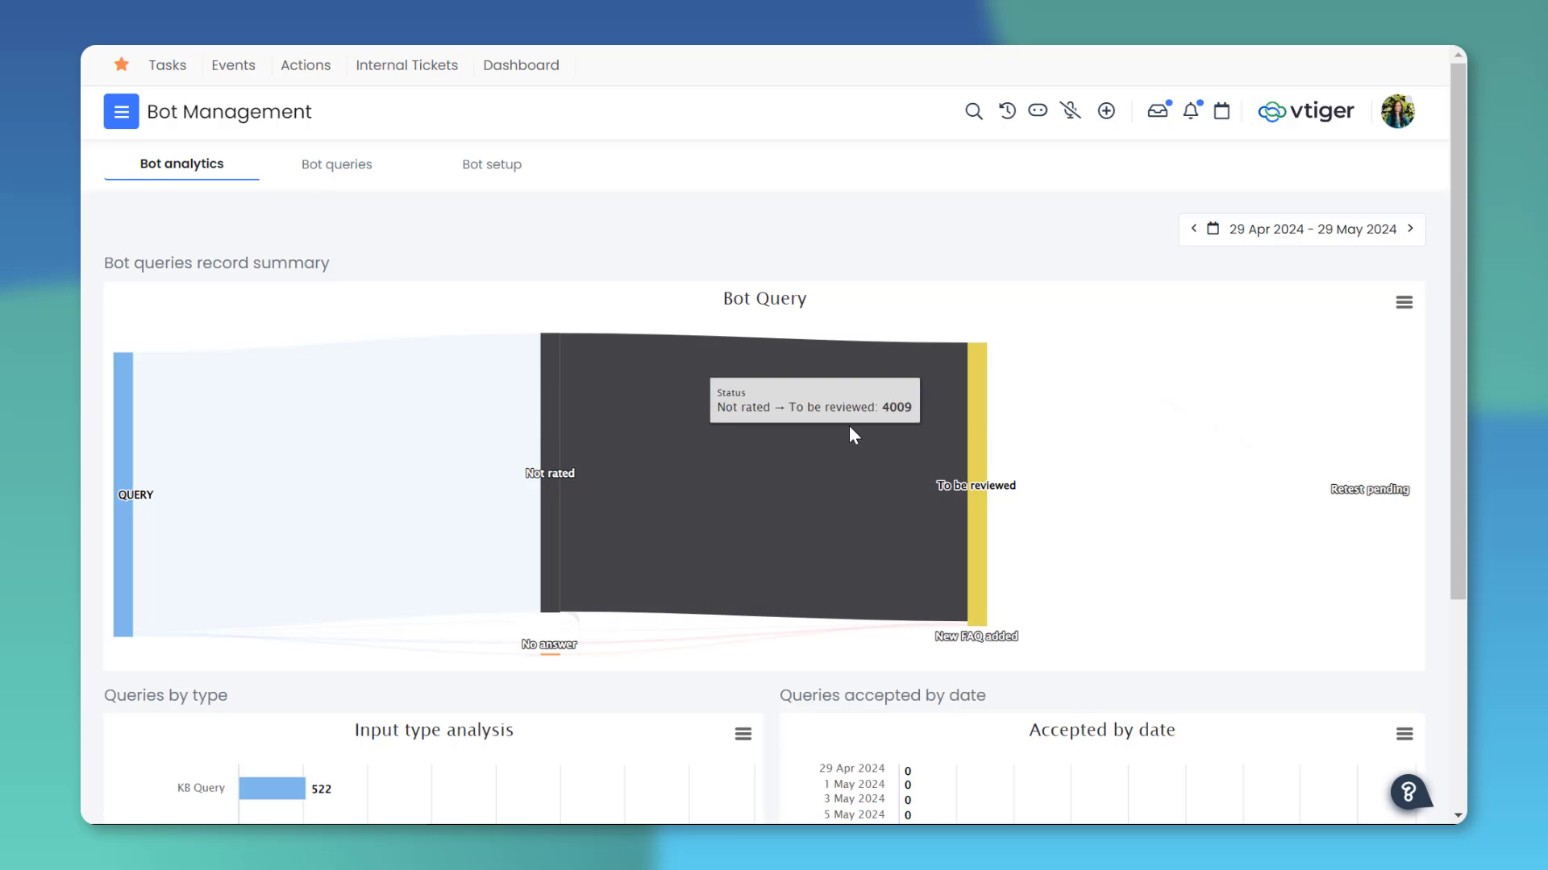
# Bring up the Prompt Builder templates list with Draft Email and Deal Winning Strategy.
pyautogui.click(490, 164)
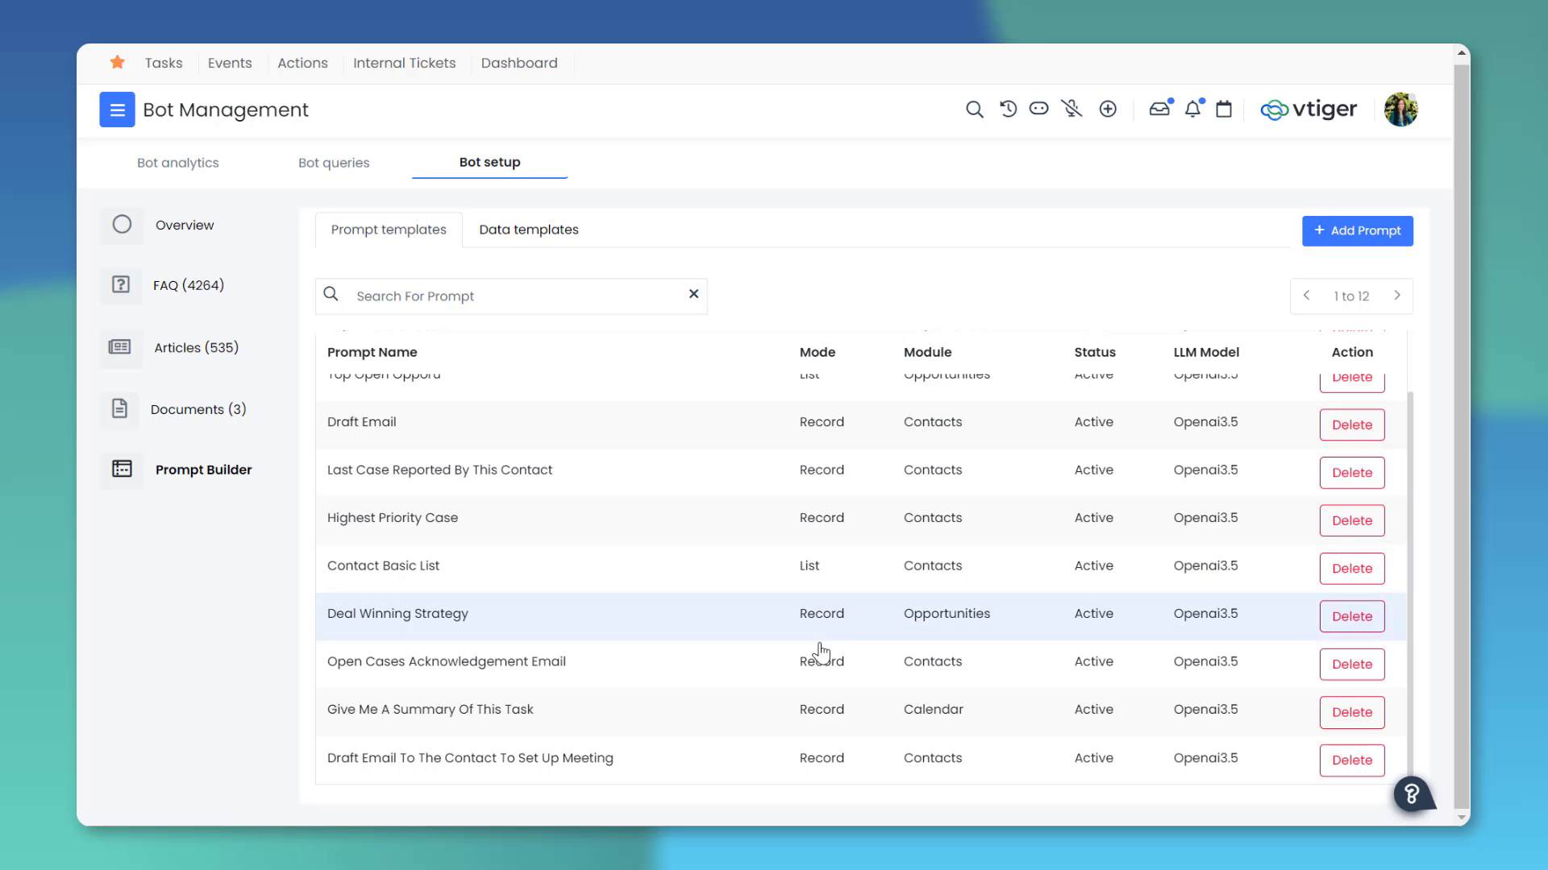
# Edit the 'Draft Email To The Contact To Set Up Meeting' template and view its LLM response preview.
pyautogui.click(471, 757)
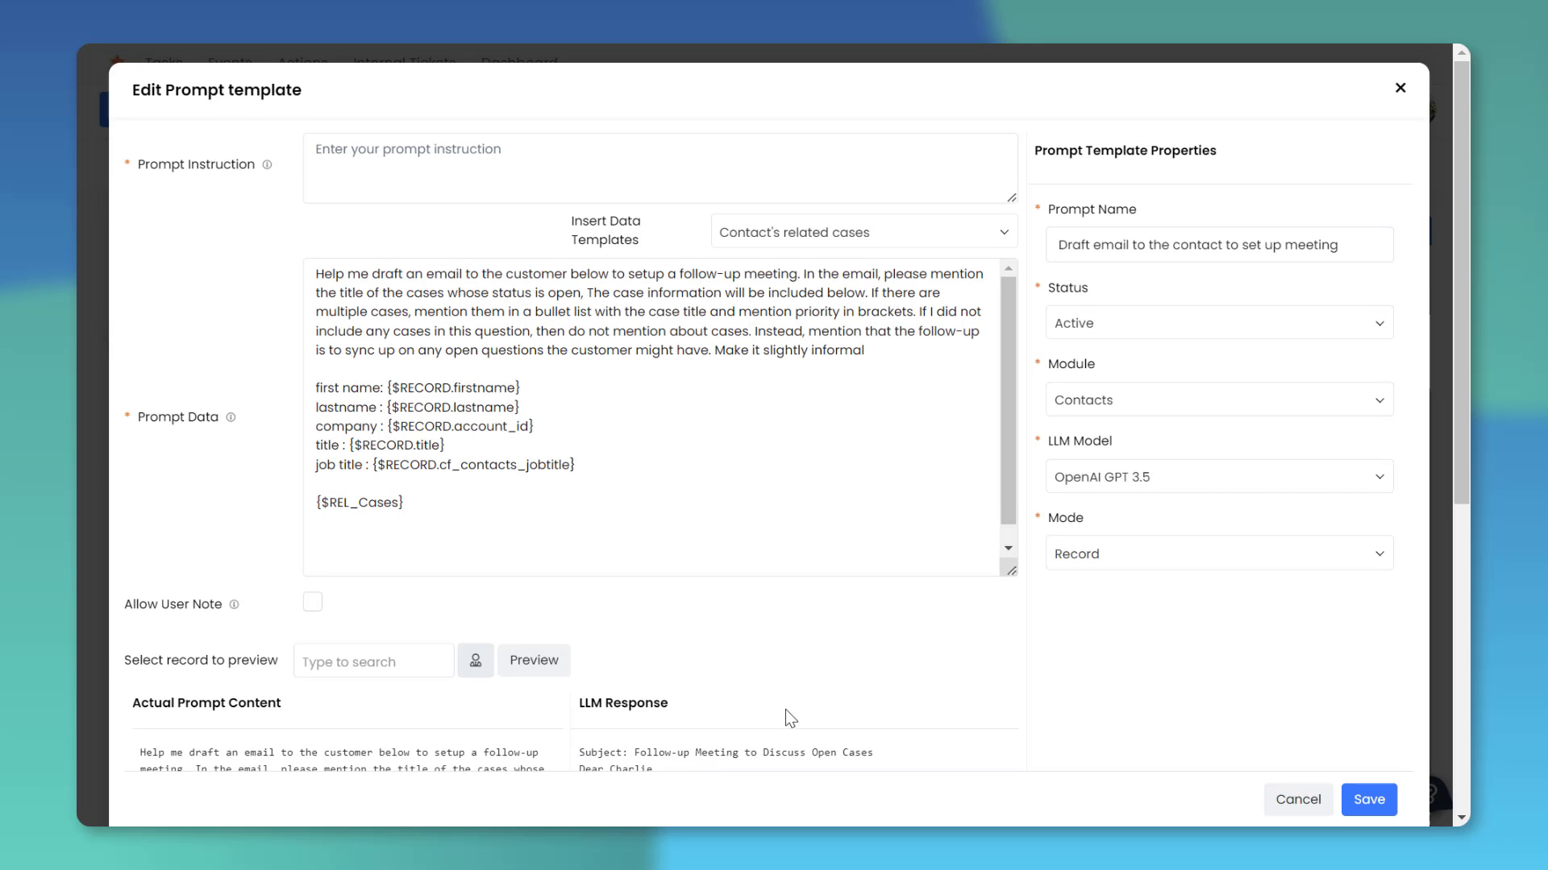
pyautogui.scroll(-3)
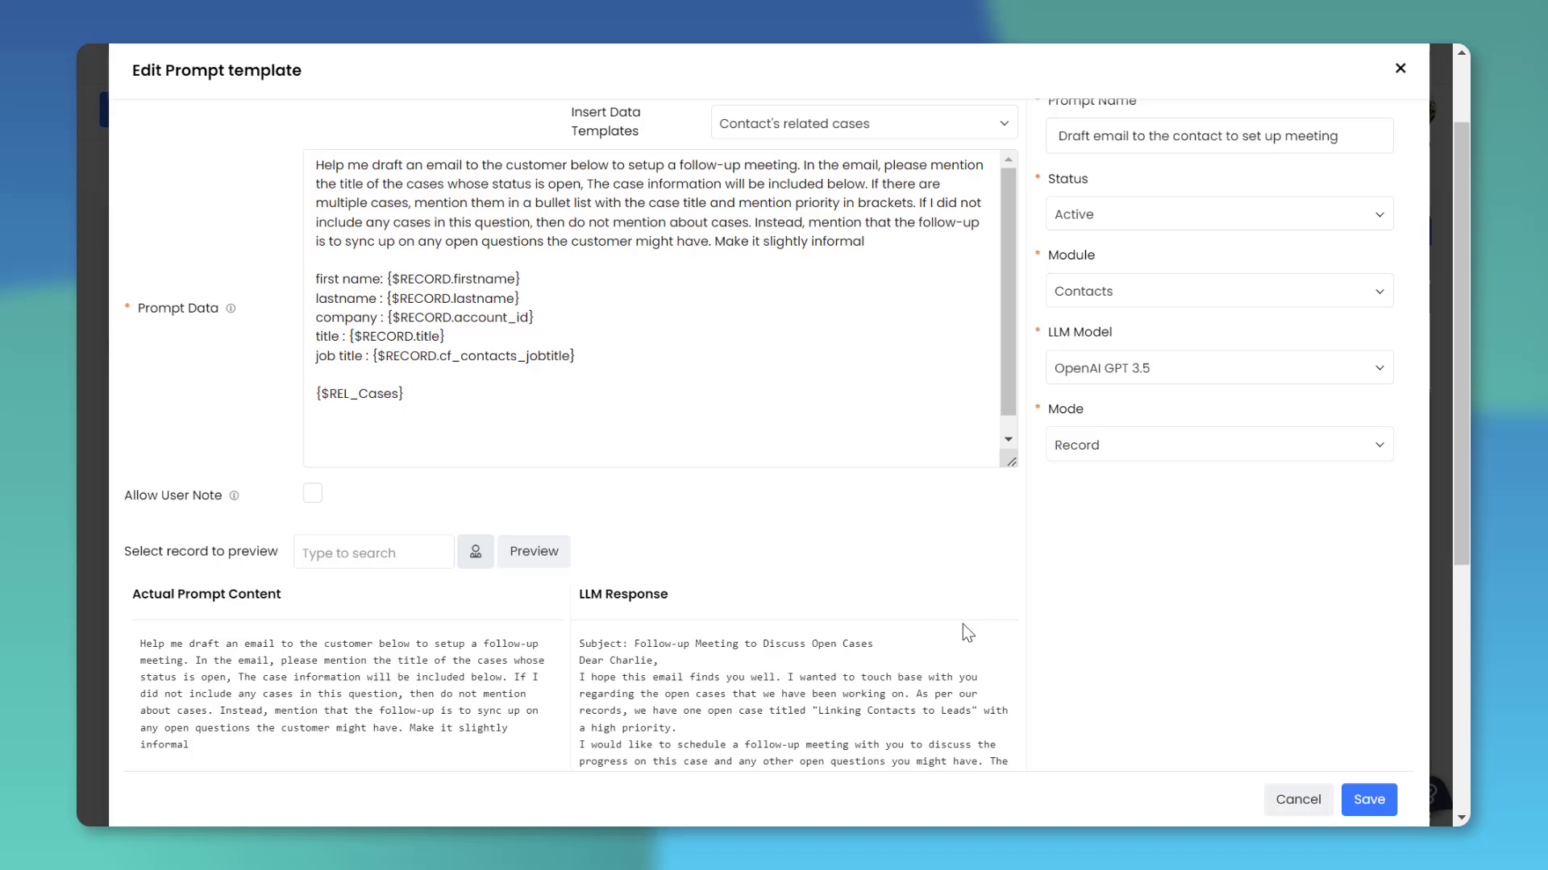
pyautogui.scroll(-3)
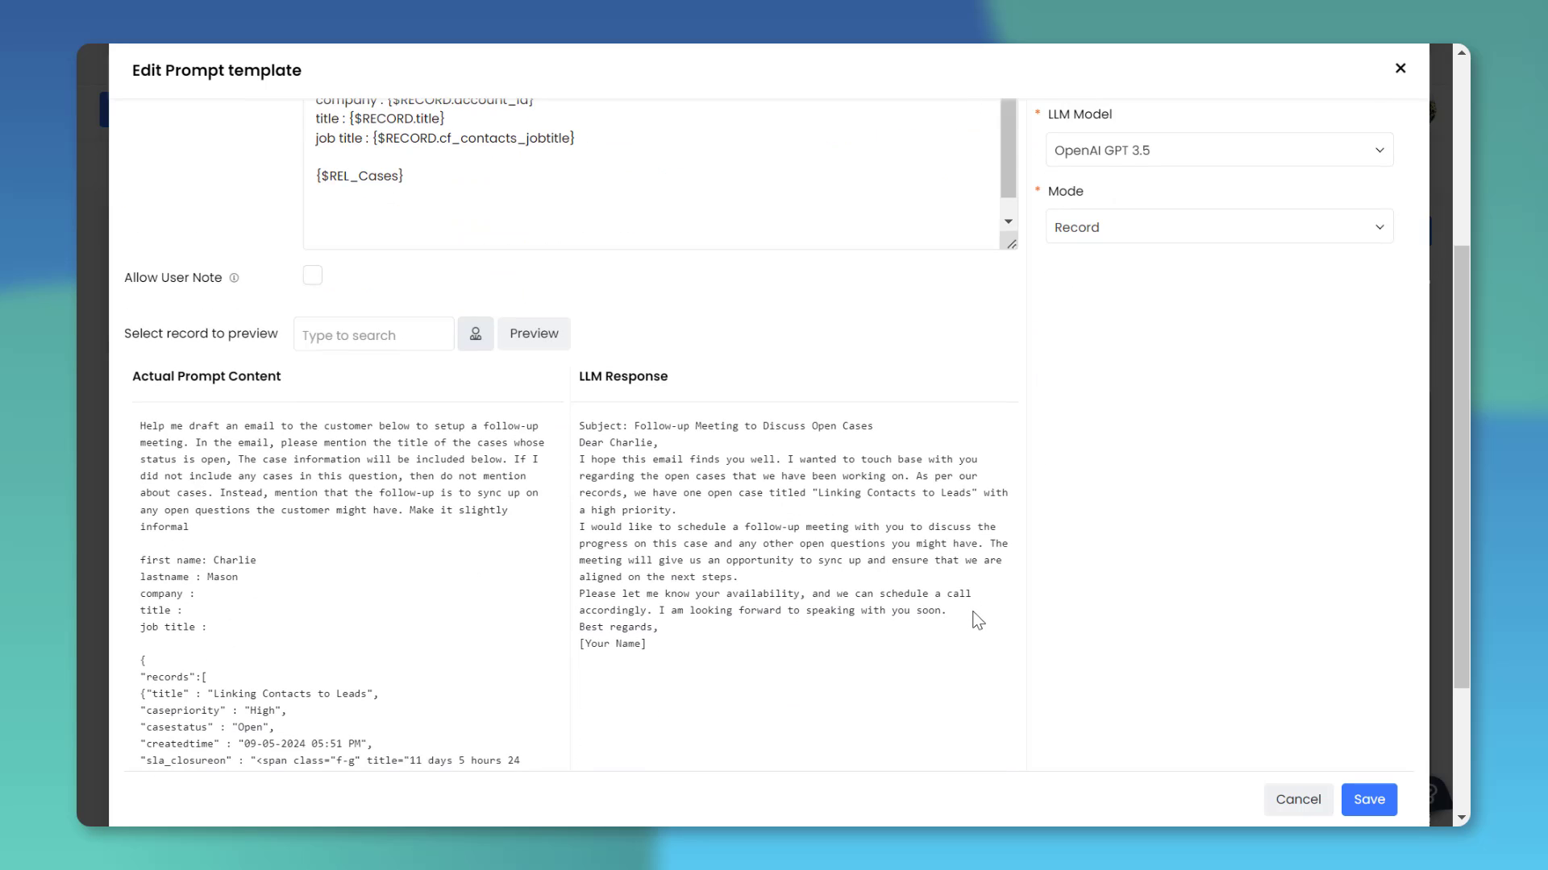